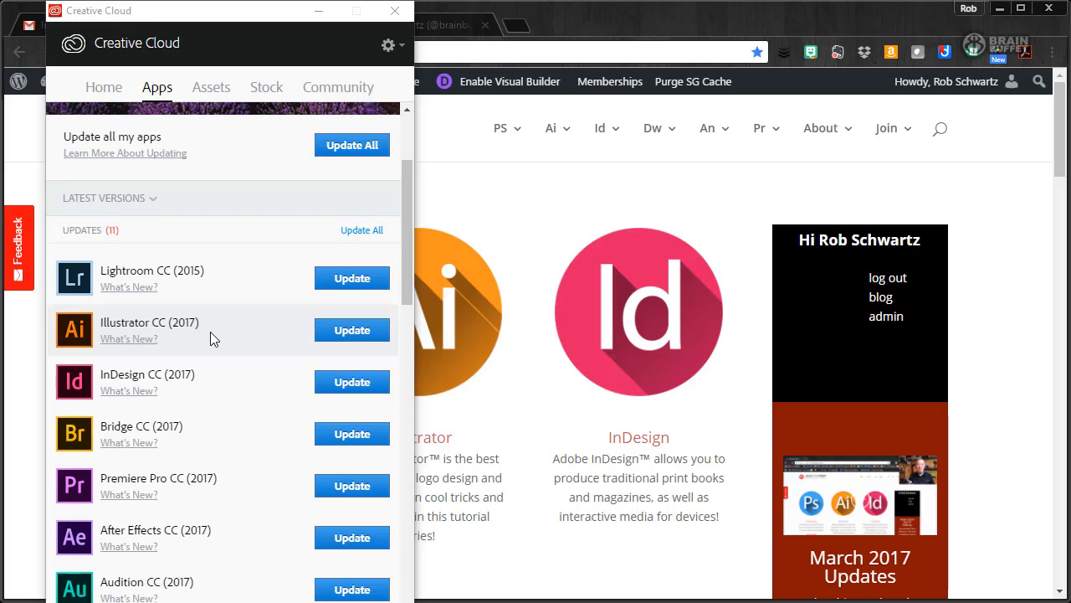
mouse_move(278, 331)
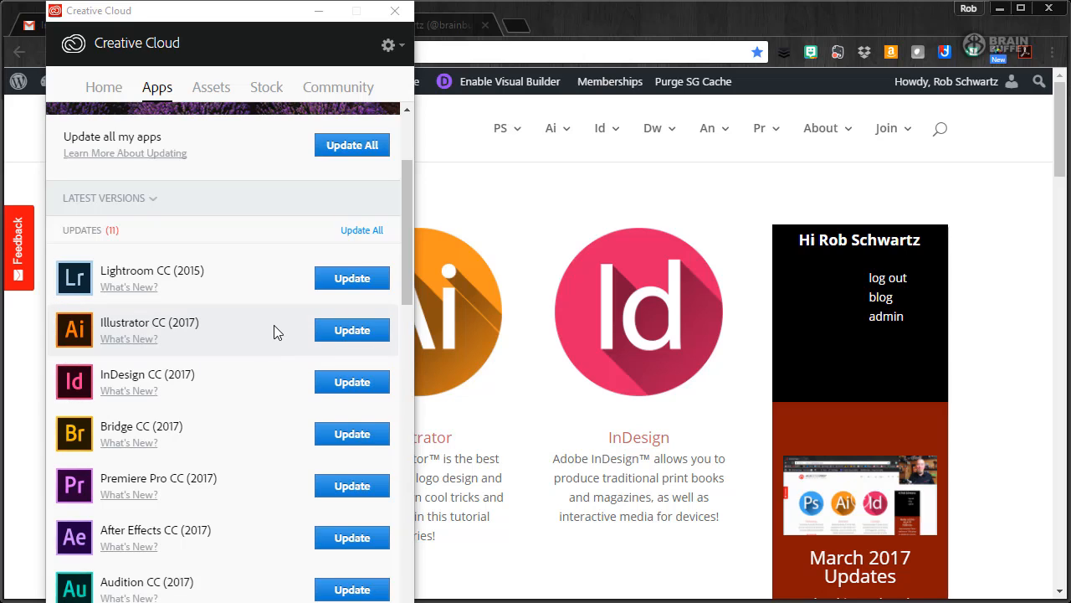
mouse_move(176, 338)
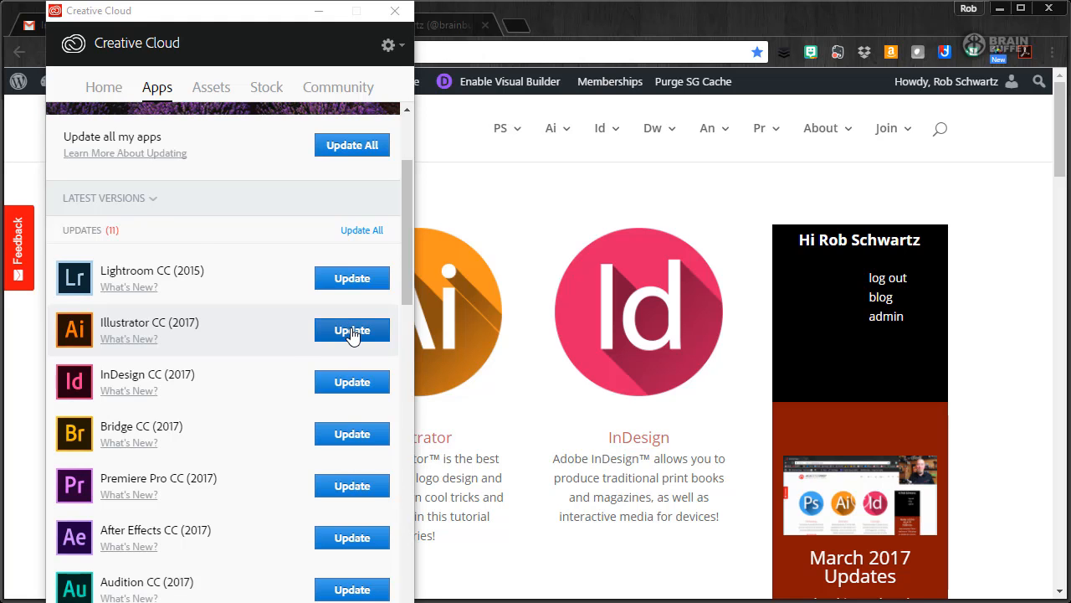
Step: Start the Illustrator CC (2017) update to bring up its confirmation dialog
left_click(352, 329)
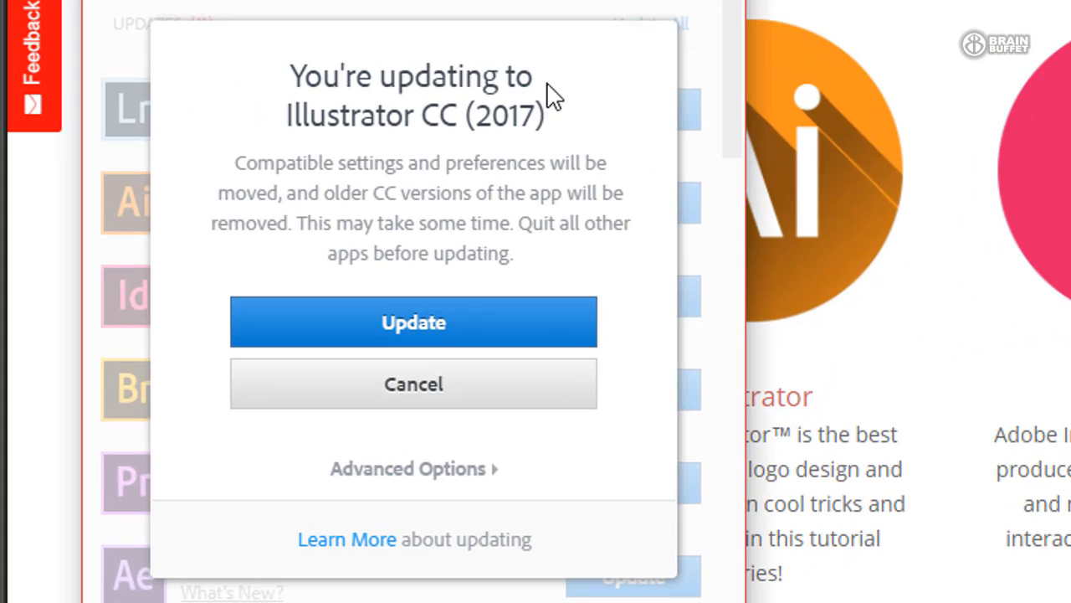
mouse_move(413, 323)
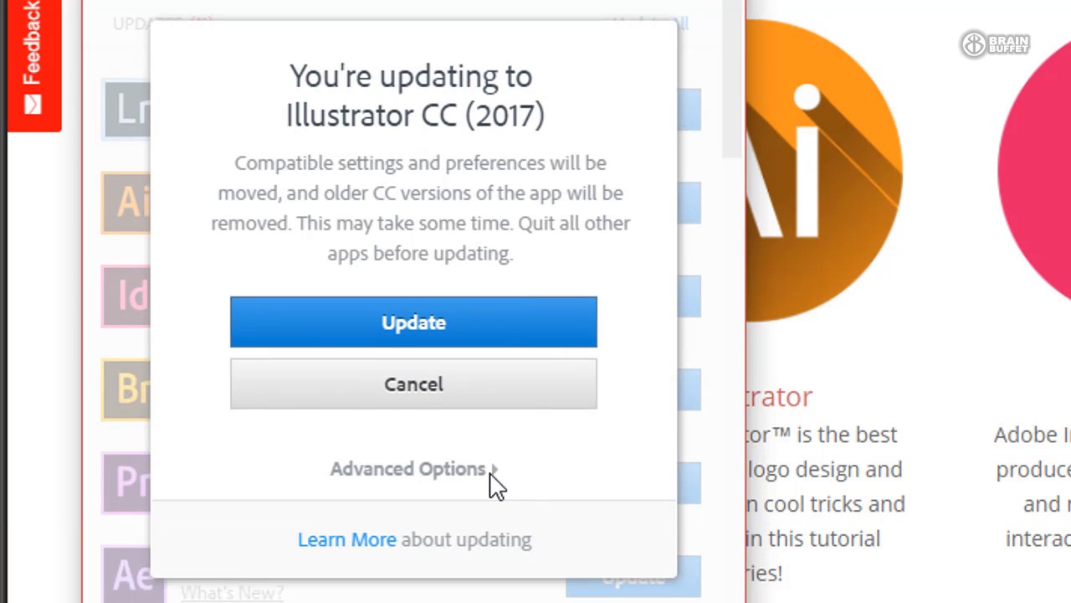
Step: Uncheck 'Remove old versions' under Advanced Options, keeping 'Import previous settings' checked
left_click(414, 468)
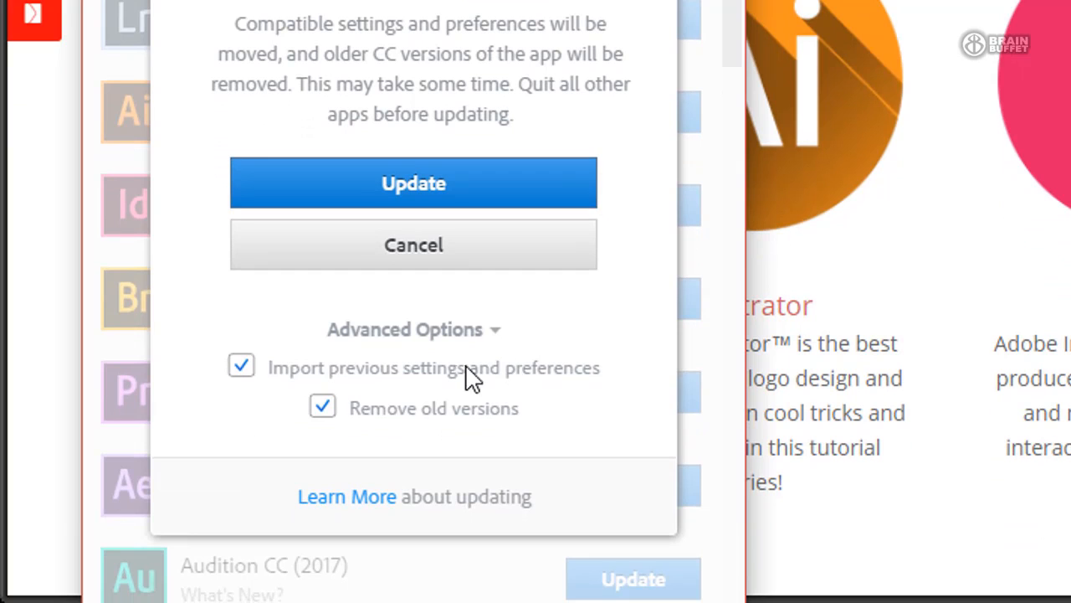
mouse_move(293, 383)
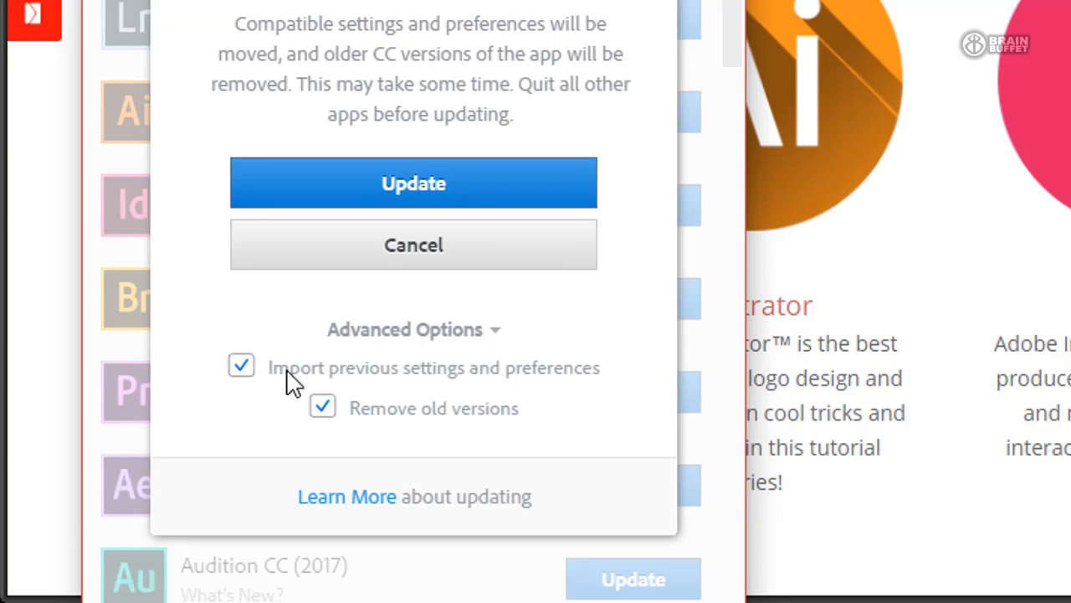
mouse_move(464, 391)
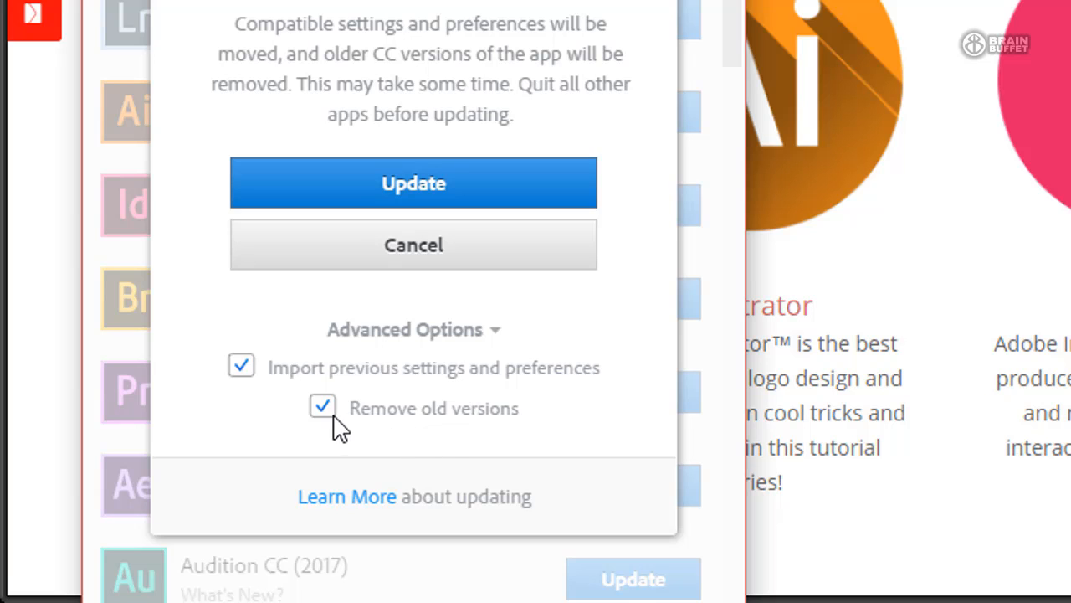
left_click(323, 406)
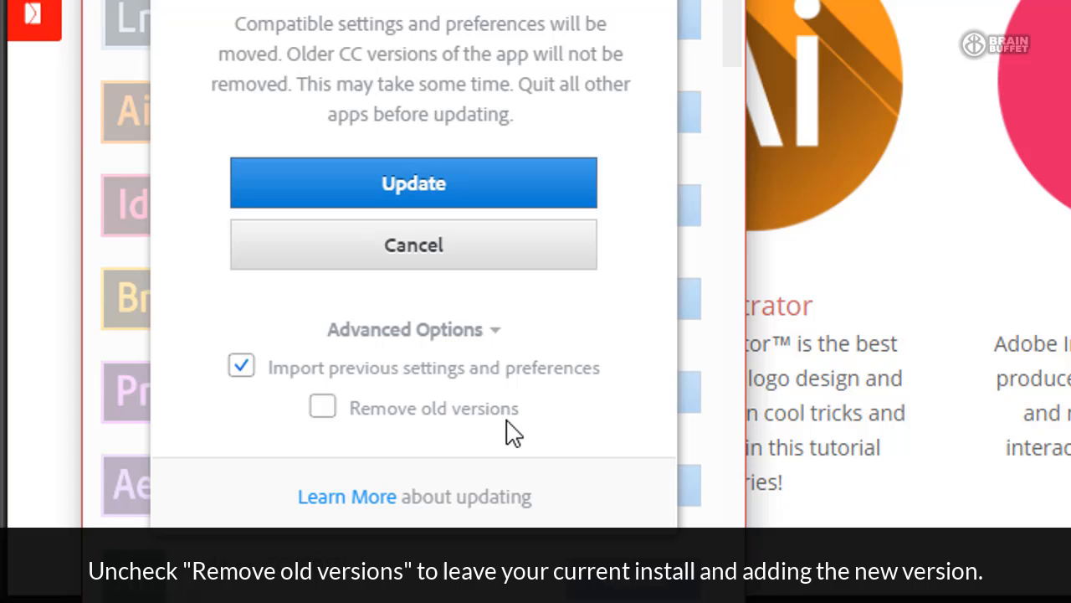
mouse_move(558, 469)
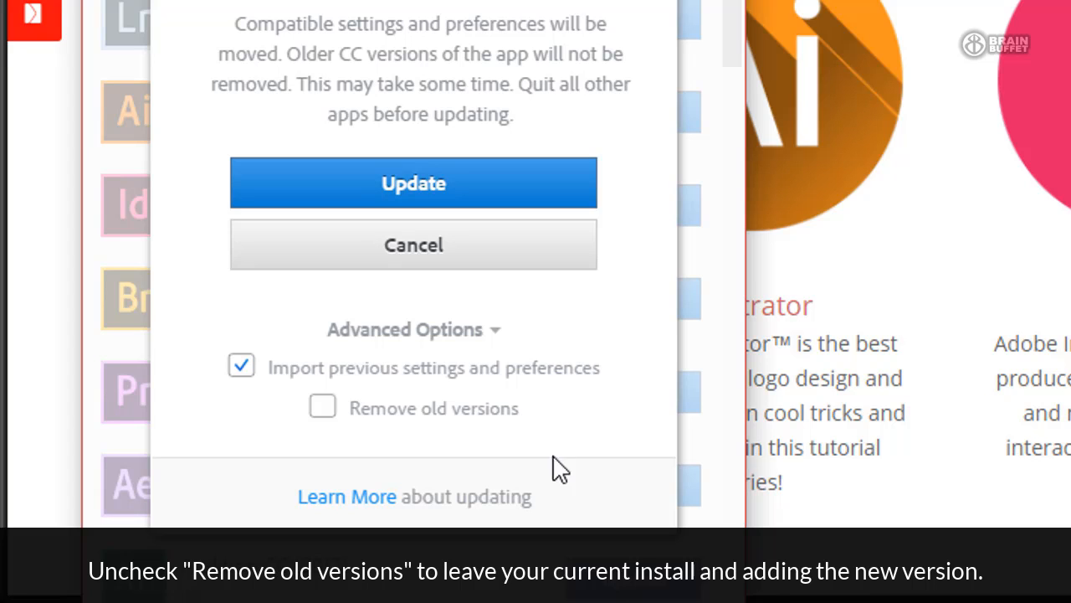
mouse_move(553, 184)
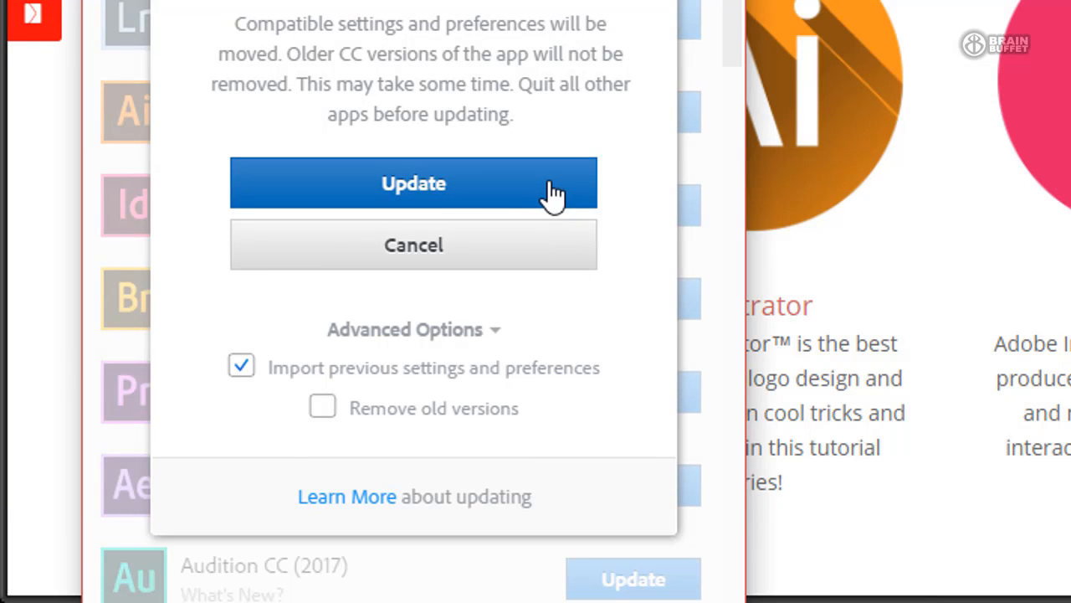
mouse_move(557, 289)
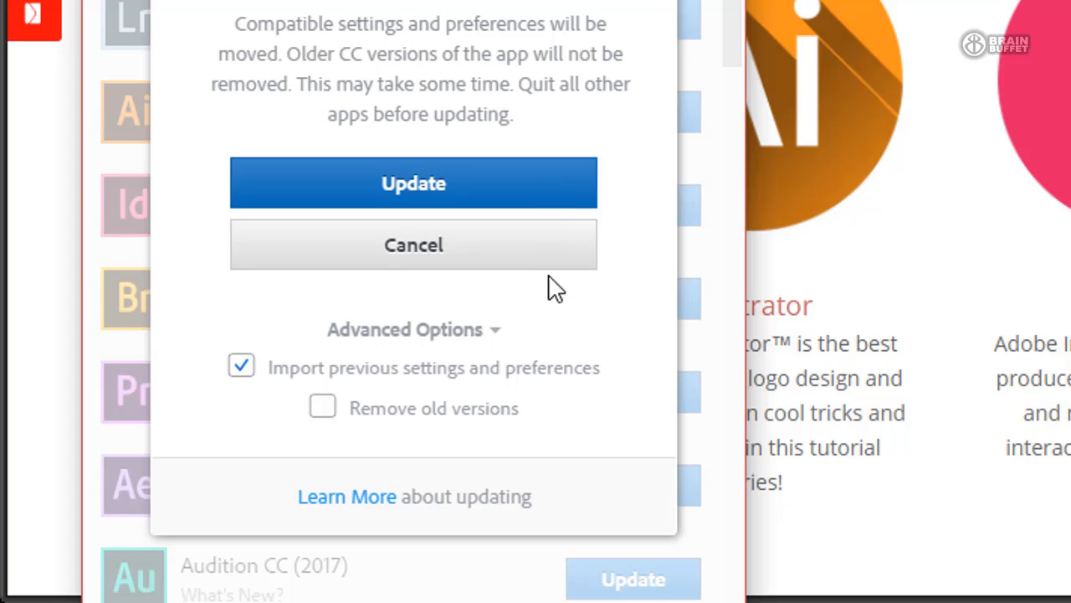
mouse_move(527, 434)
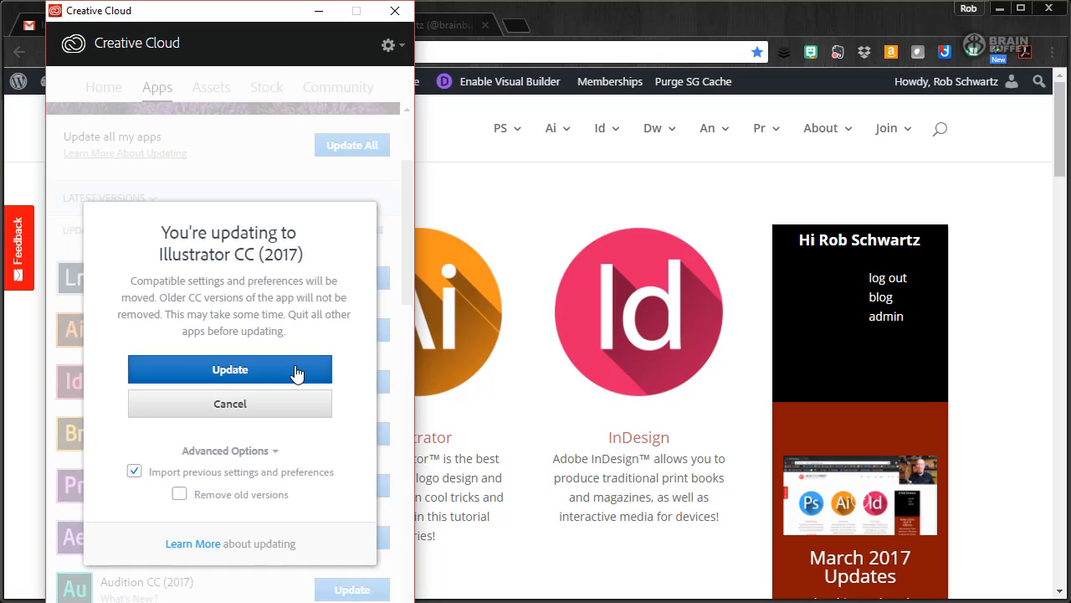
Step: Confirm the Illustrator CC (2017) update and scroll down to Find Additional Apps
left_click(231, 369)
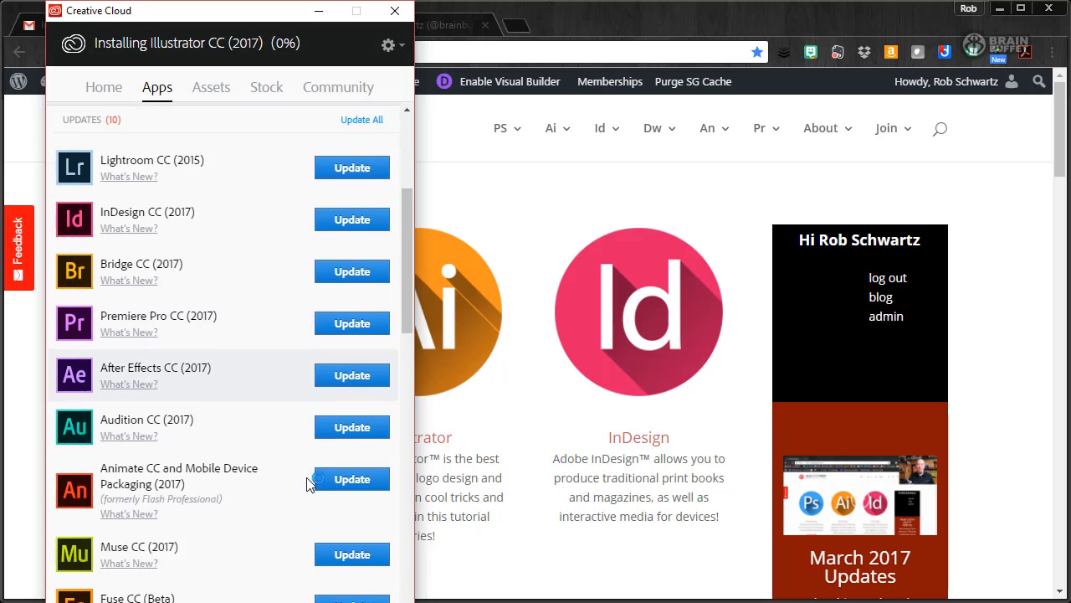
scroll("down", 3)
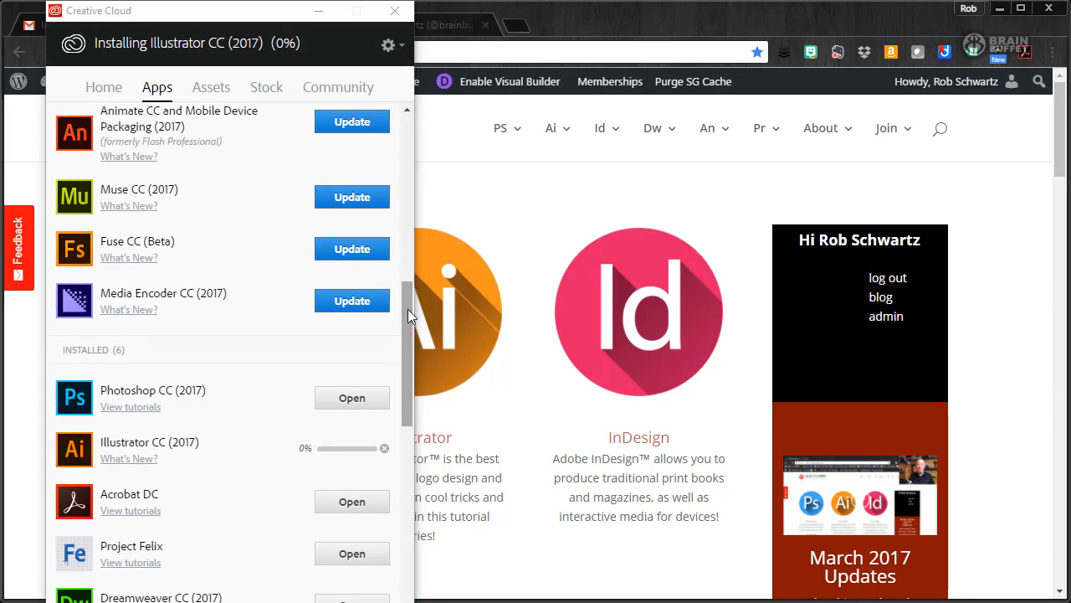
scroll("down", 3)
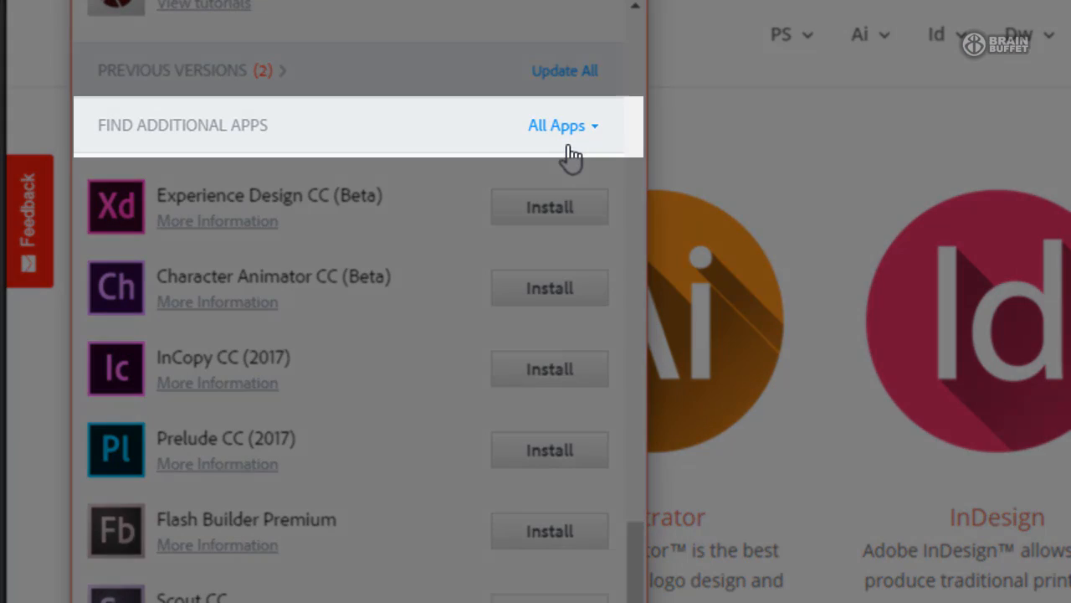
Step: Switch the All Apps filter to View Previous Versions
left_click(556, 125)
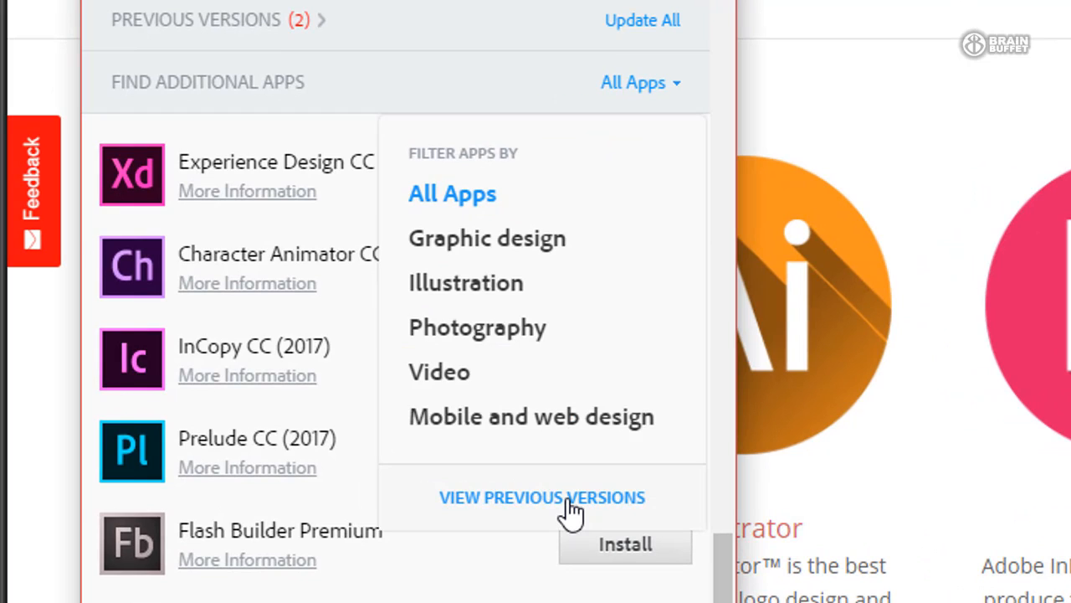
left_click(542, 497)
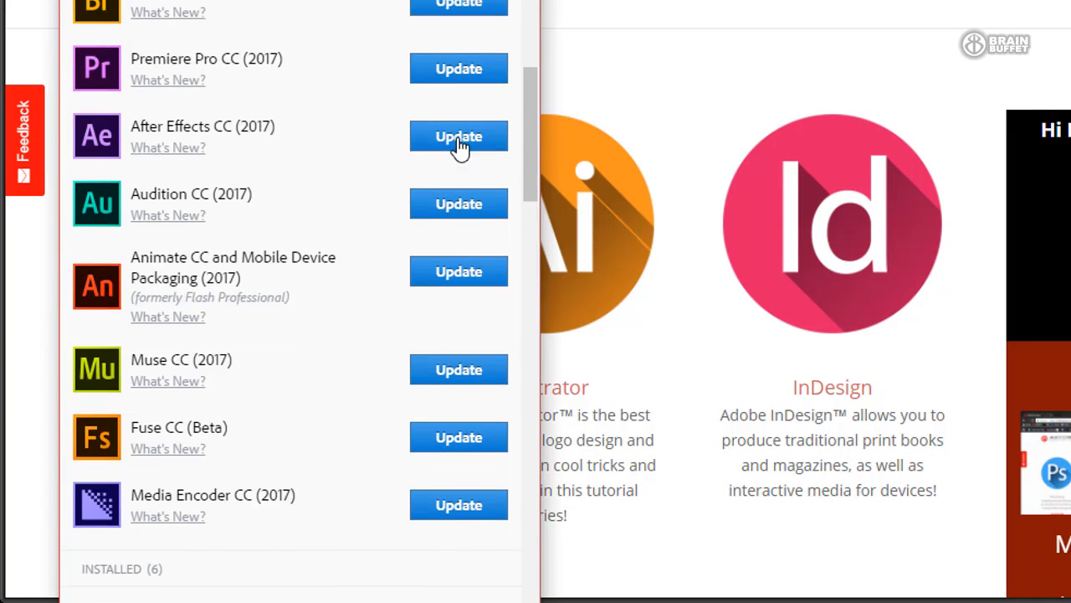
Step: Show Photoshop's install versions list, from CC (2017) 18.1 back to CS6
scroll("down", 3)
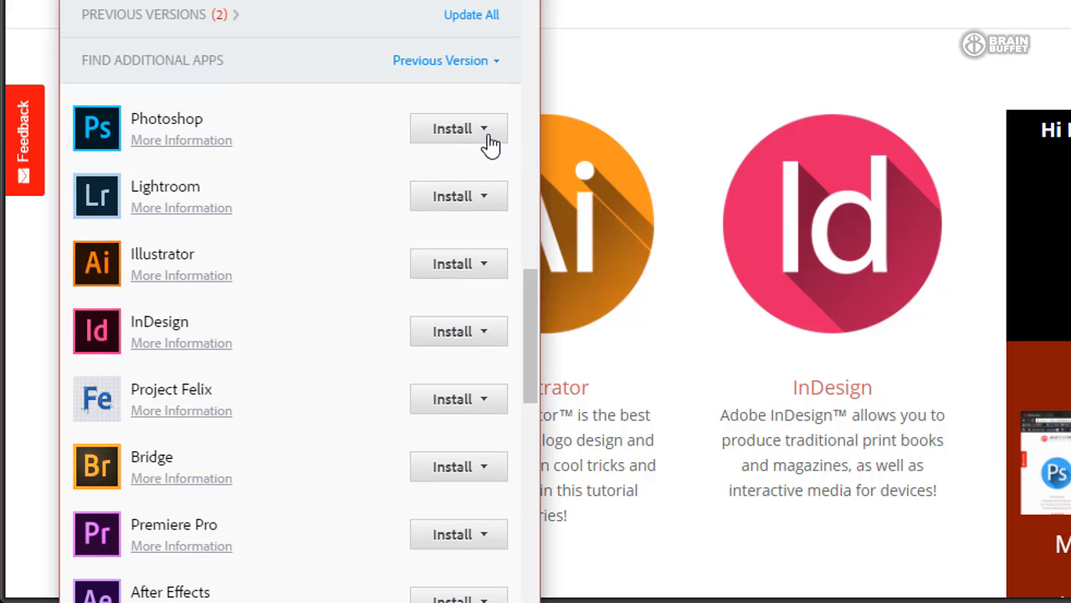
left_click(482, 128)
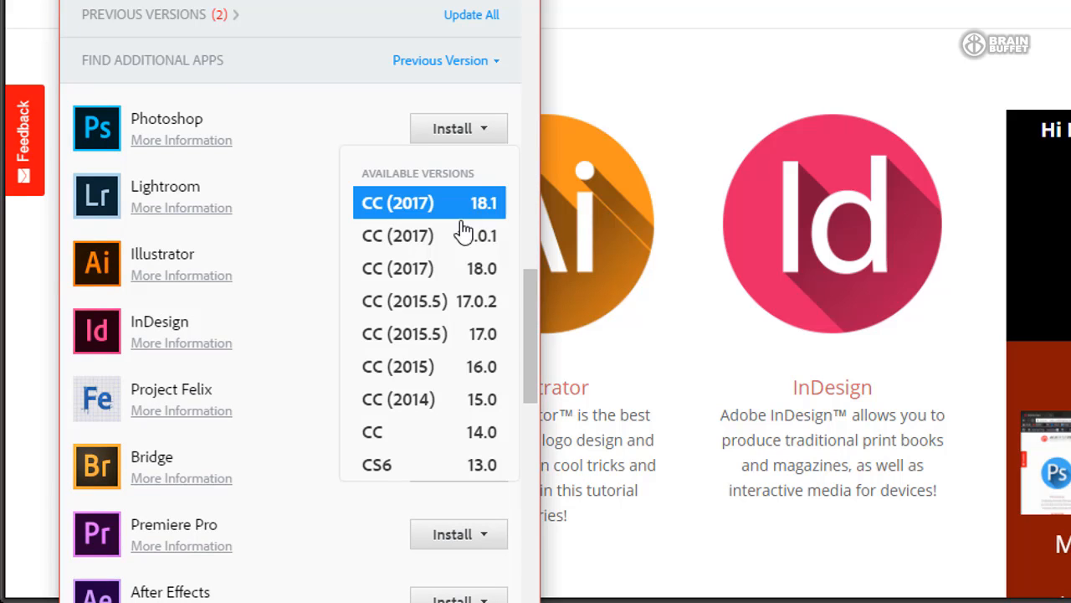
mouse_move(429, 464)
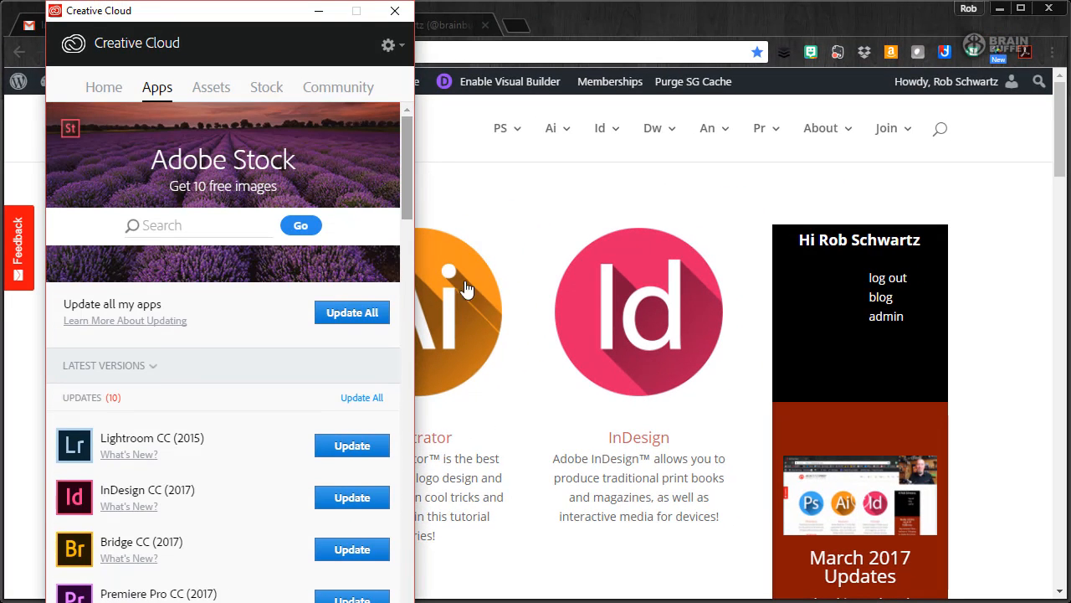
Step: Close the Creative Cloud window, leaving the ACA Test Prep website showing
scroll("down", 3)
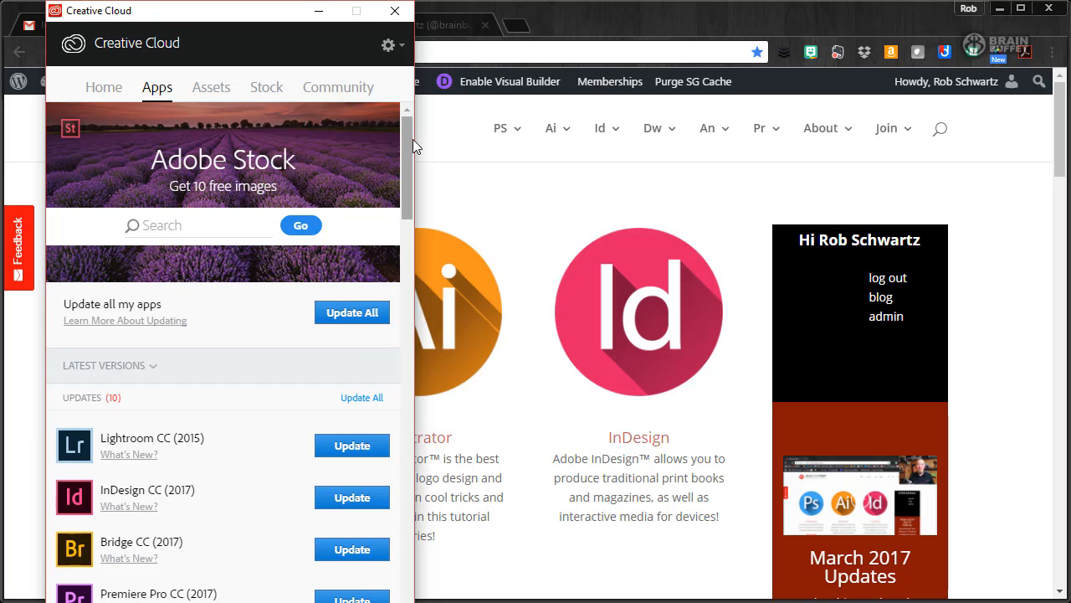
mouse_move(410, 161)
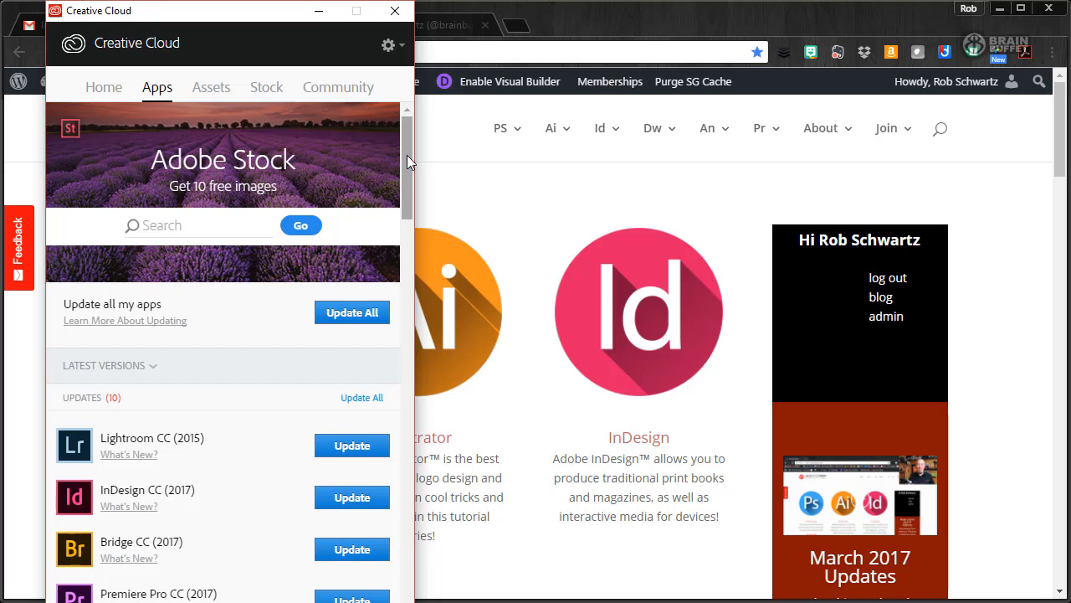
mouse_move(394, 10)
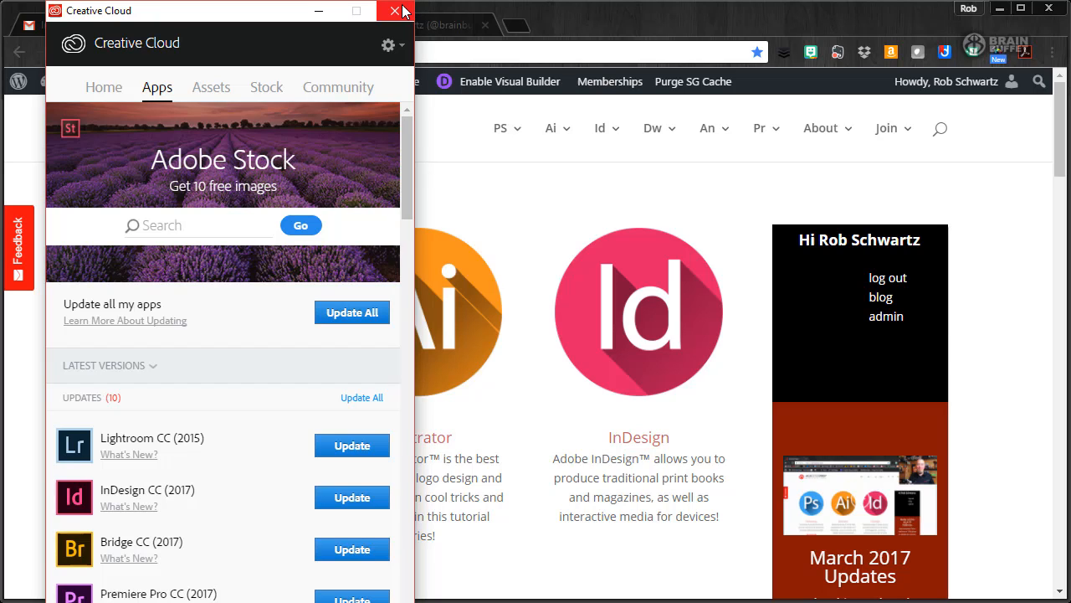
mouse_move(394, 11)
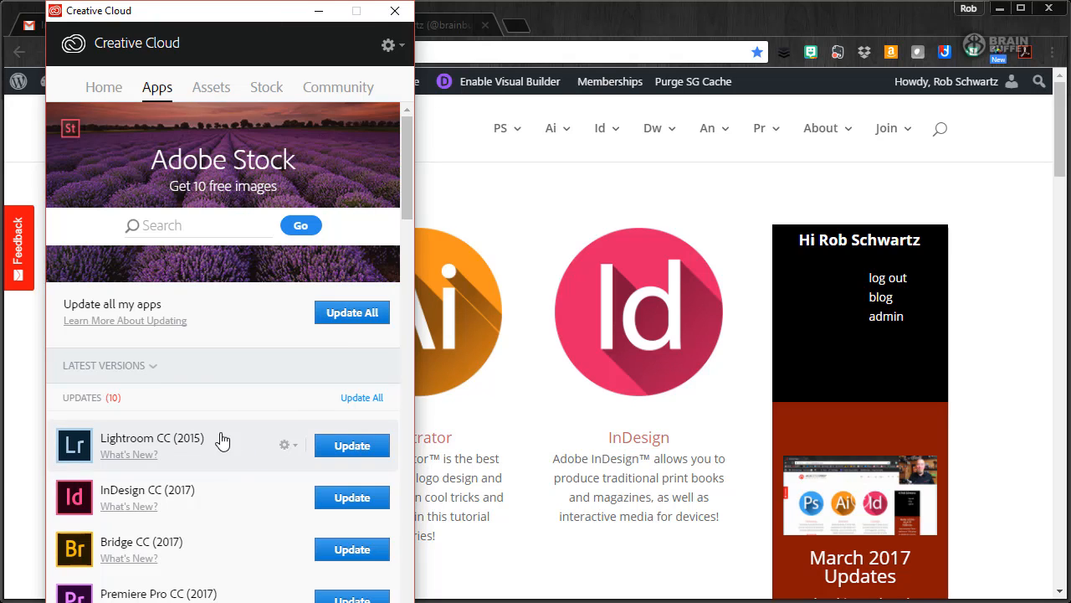
mouse_move(287, 507)
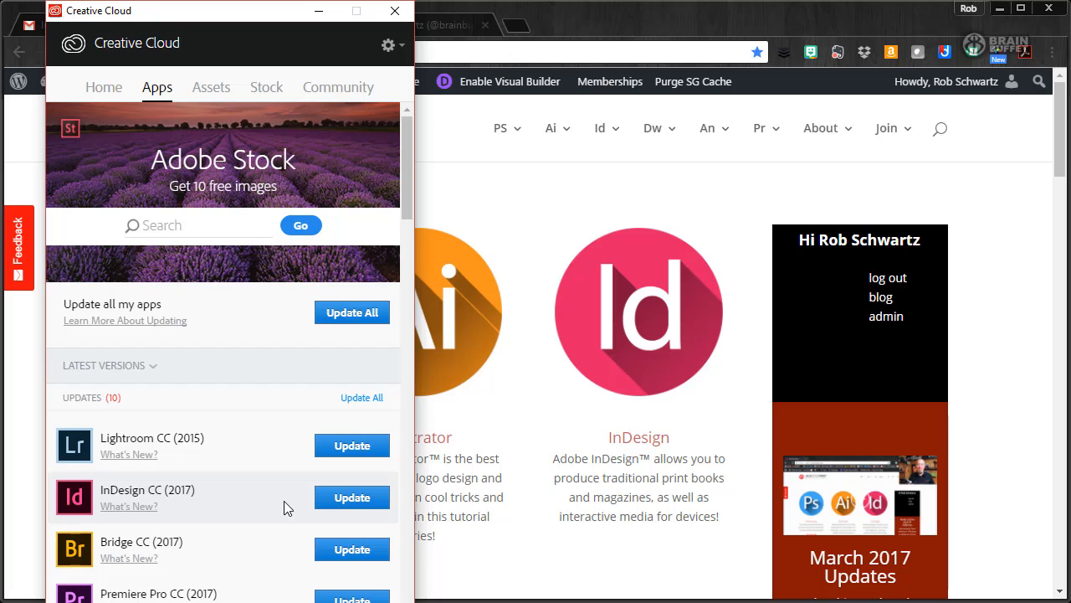
mouse_move(299, 280)
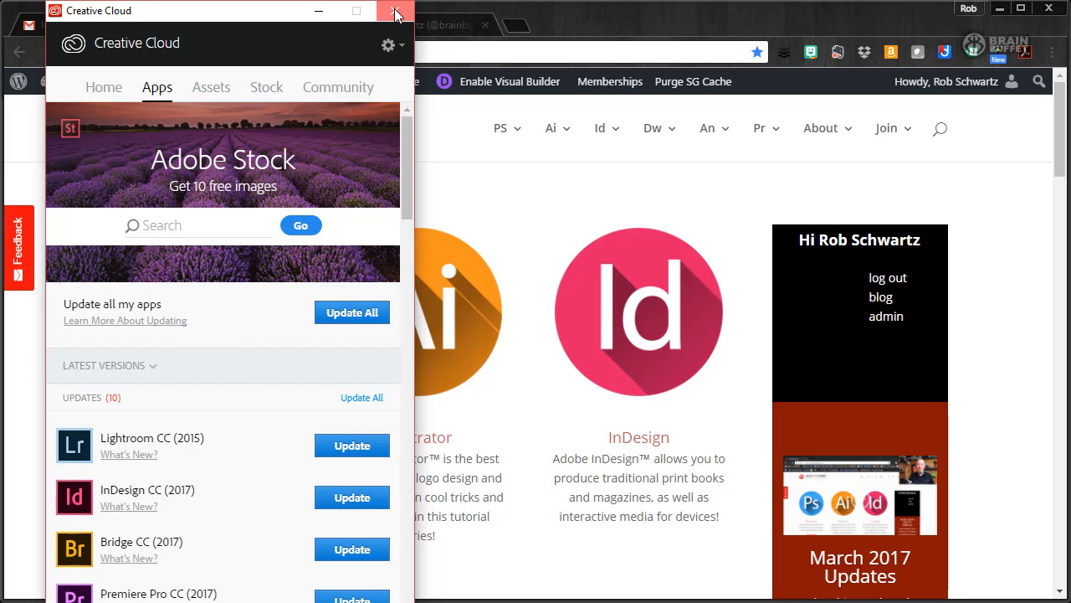
left_click(394, 11)
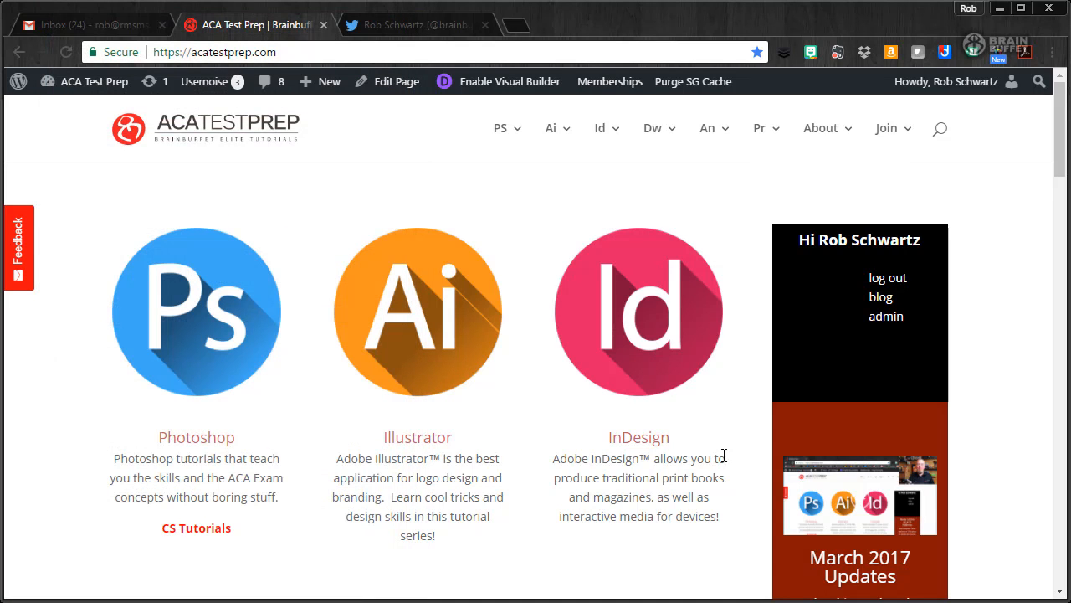